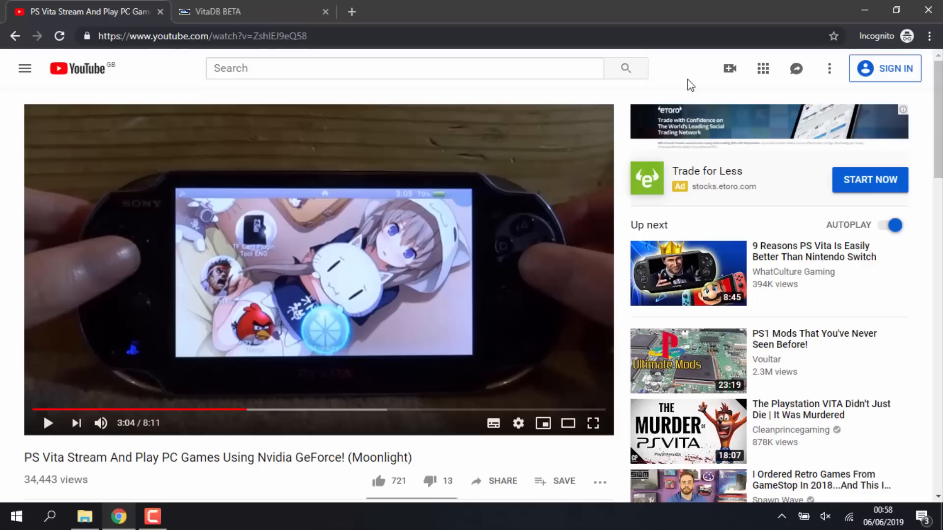
mouse_move(300, 128)
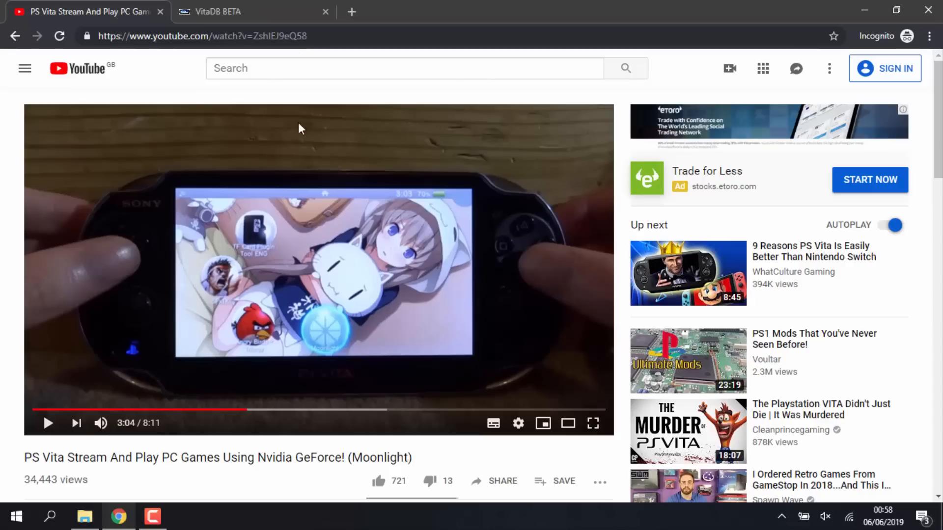
mouse_move(171, 155)
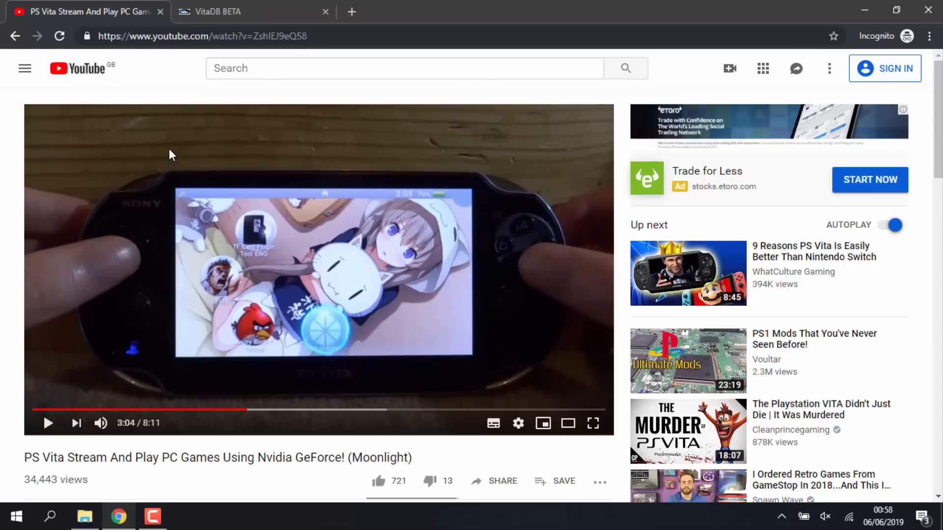
mouse_move(160, 12)
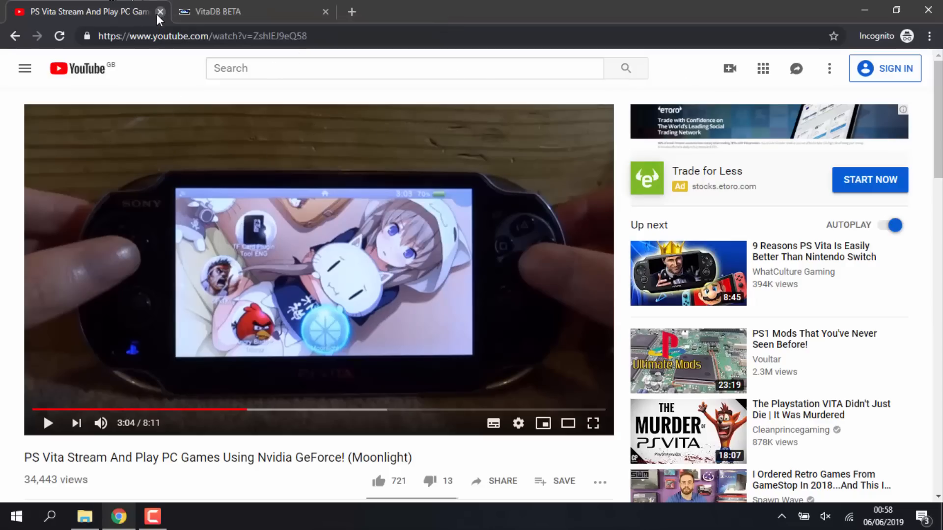
From the VitaDB PC Link page, download the streamer.zip data files and pclink.vpk.
click(160, 12)
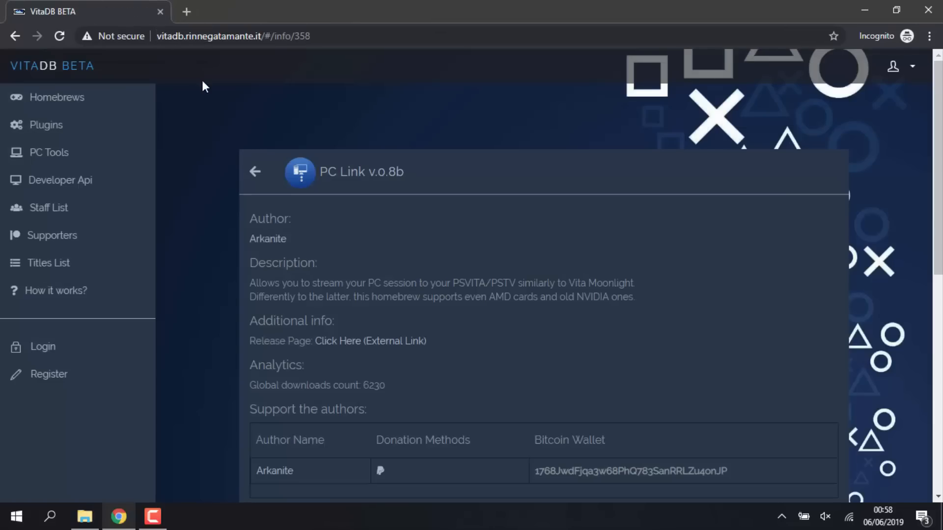
mouse_move(834, 129)
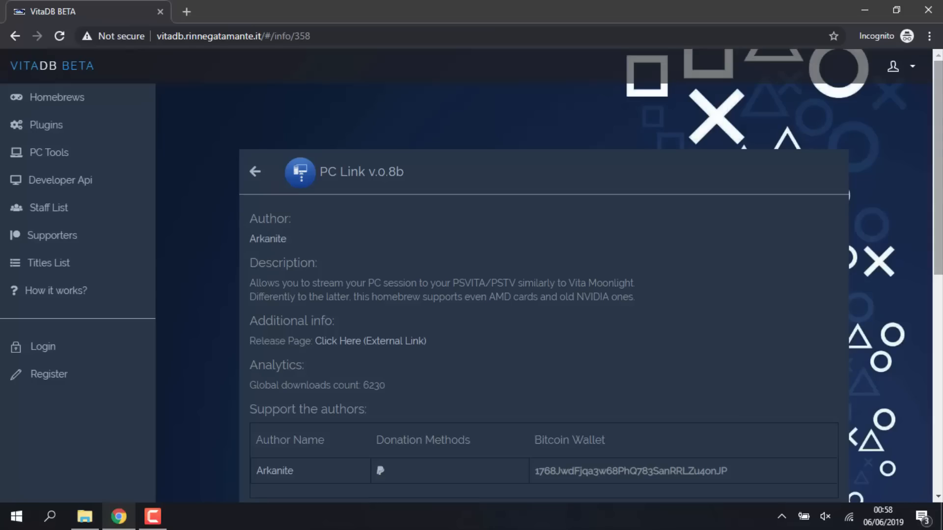
scroll(down, 3)
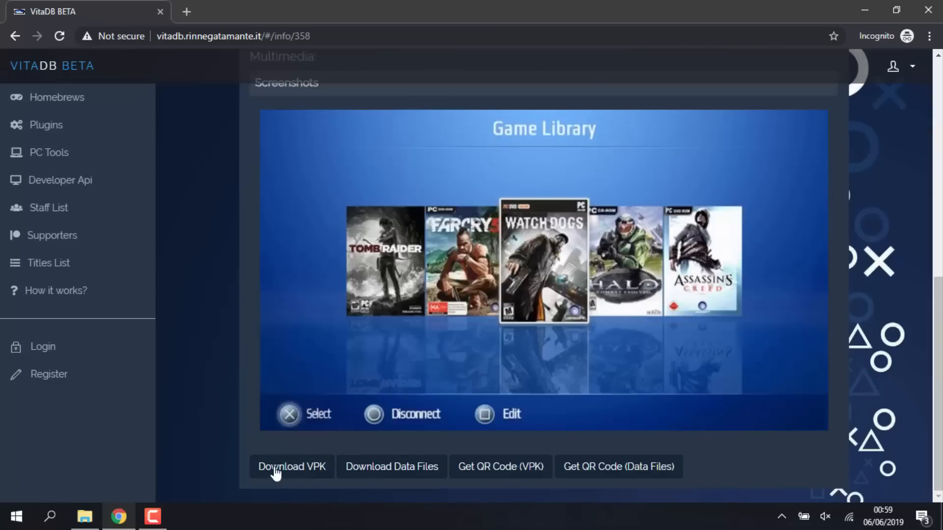
click(292, 467)
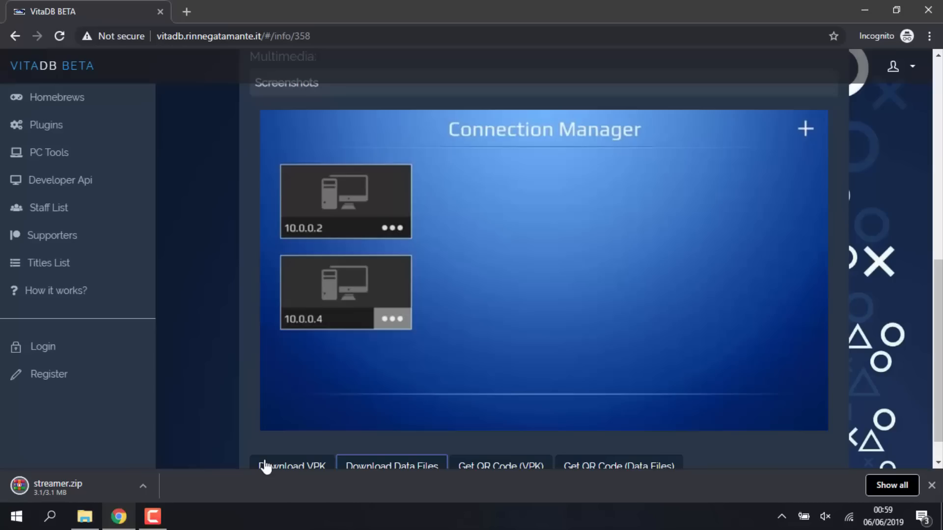
mouse_move(244, 339)
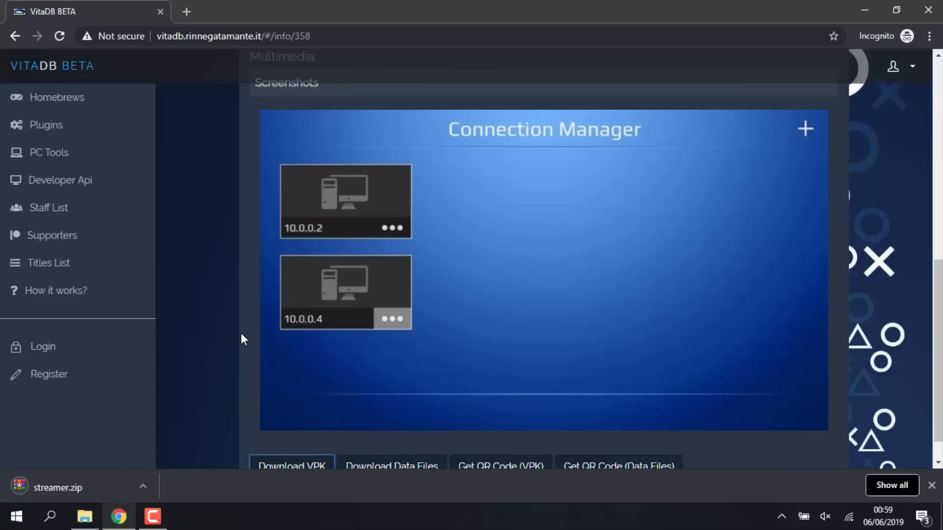
click(345, 292)
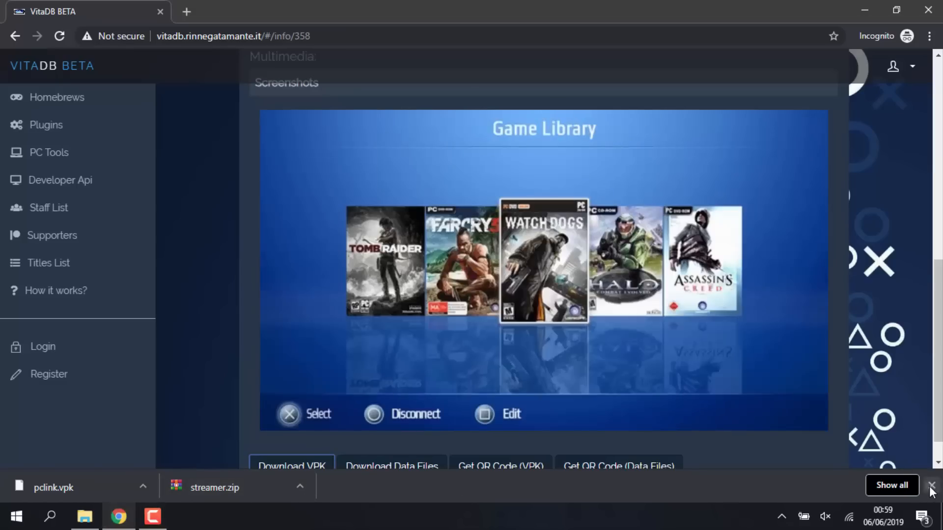
Clear the download bar and view pclink.vpk and streamer.zip in the Downloads folder.
click(85, 516)
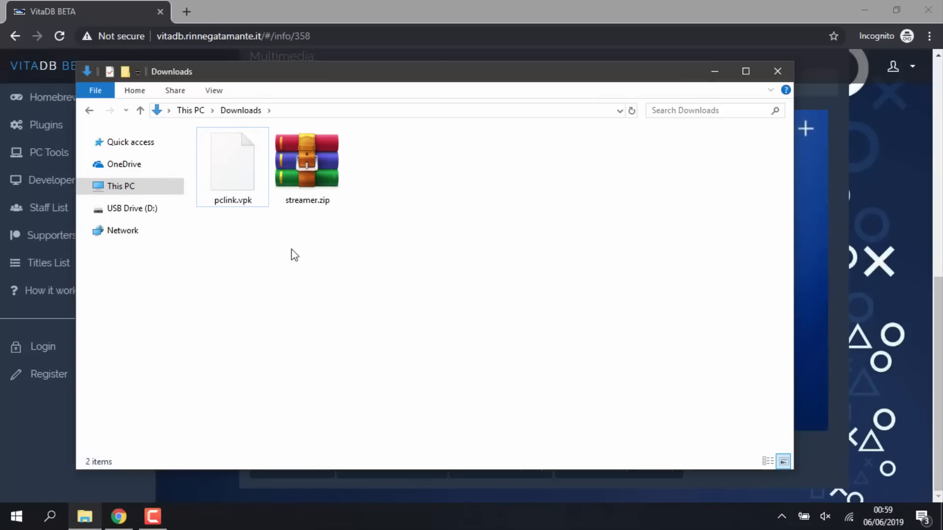
click(231, 162)
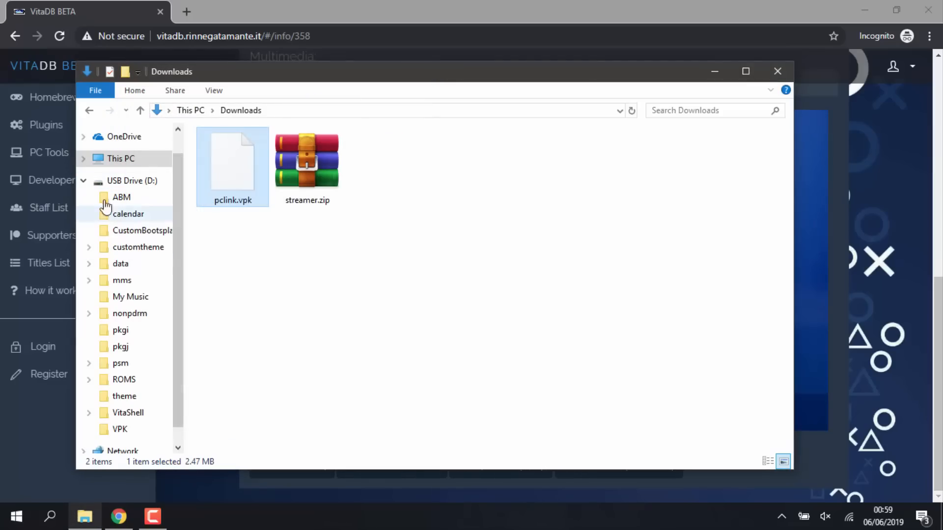
click(306, 159)
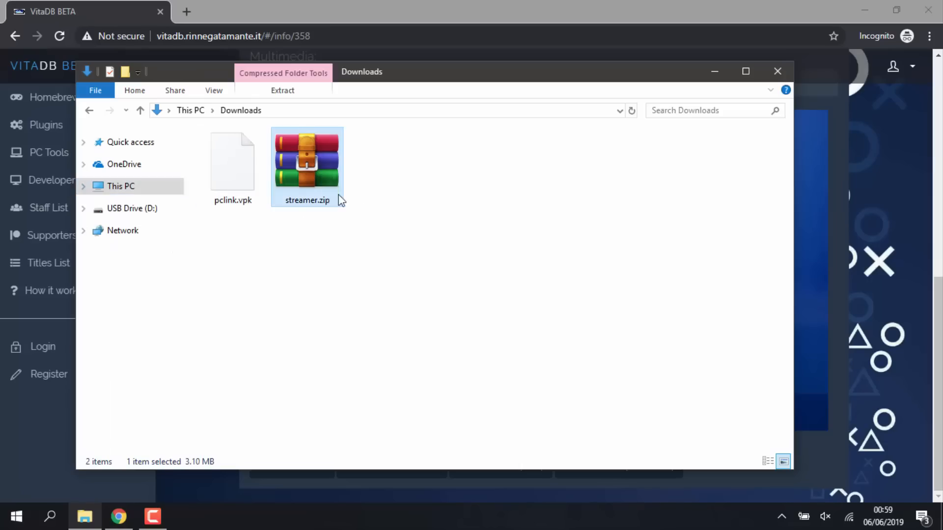
Extract streamer.zip into its own streamer folder containing the 32bit and 64bit builds.
right_click(307, 168)
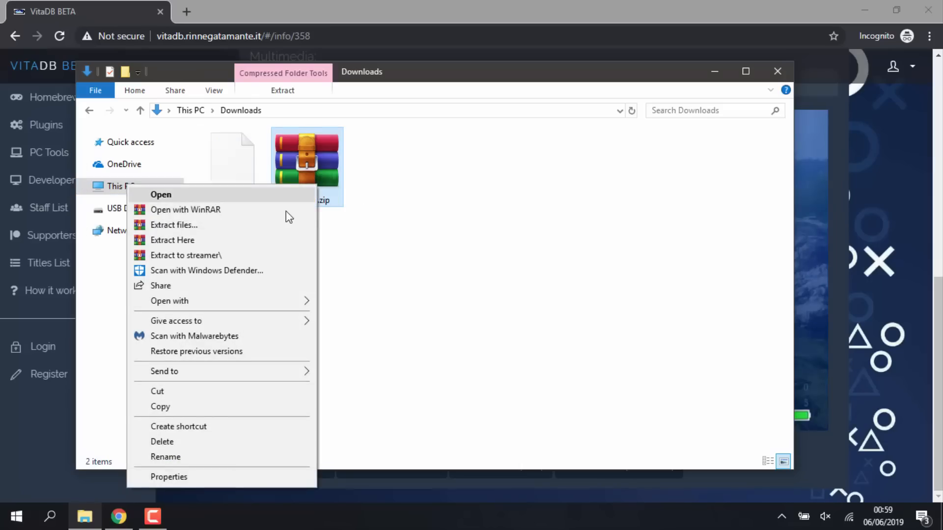
click(283, 250)
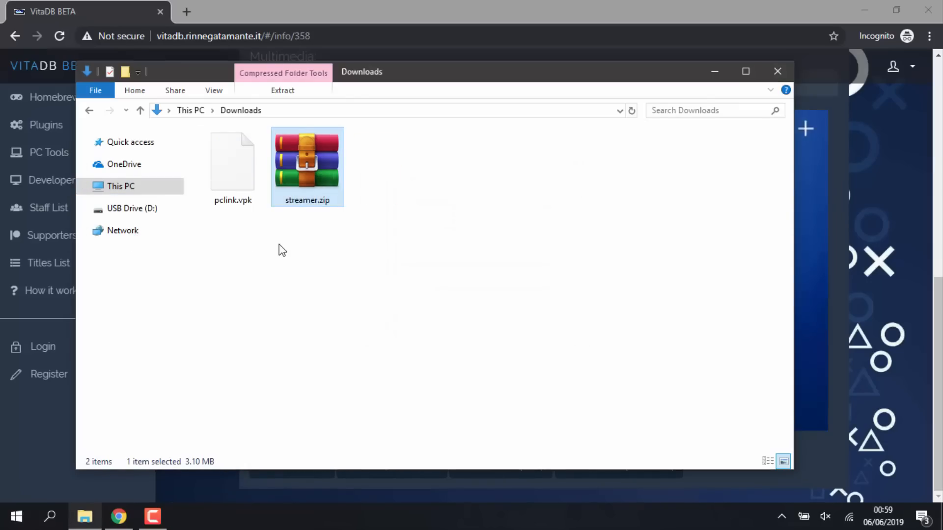
double_click(307, 162)
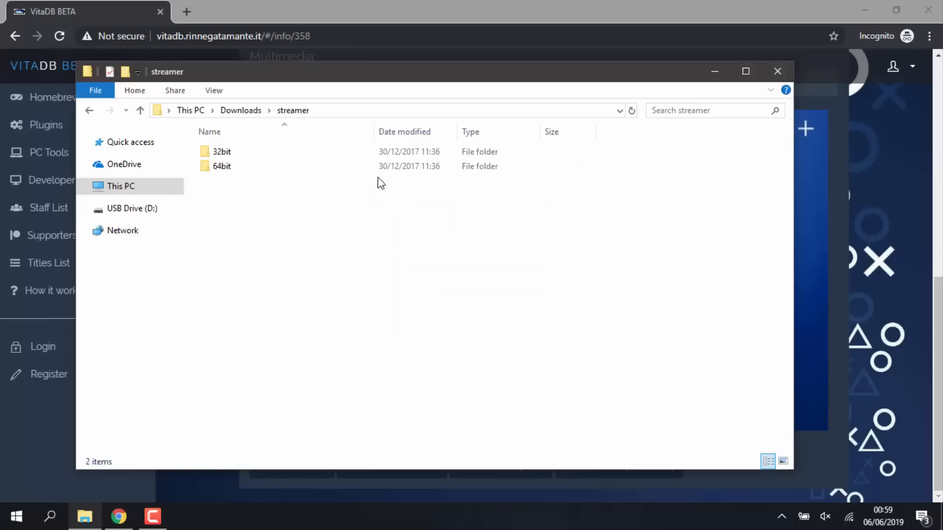
mouse_move(330, 205)
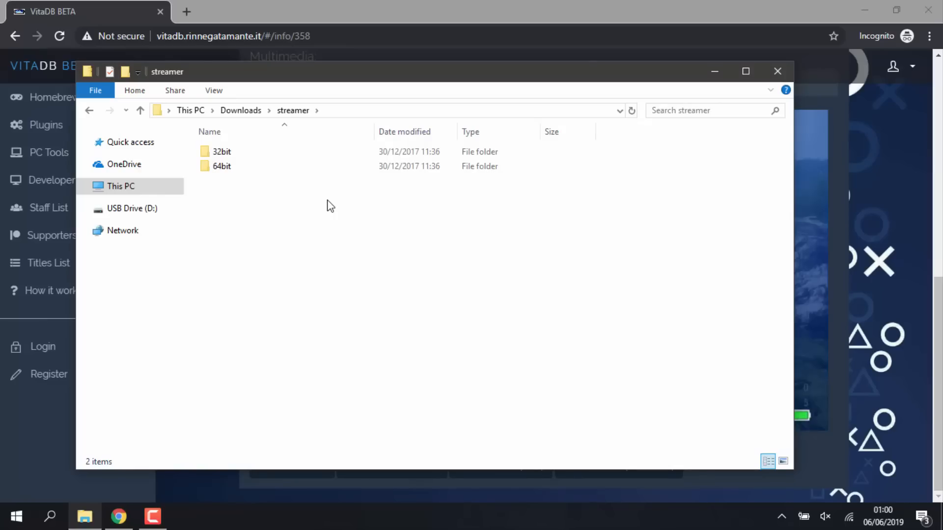
click(221, 166)
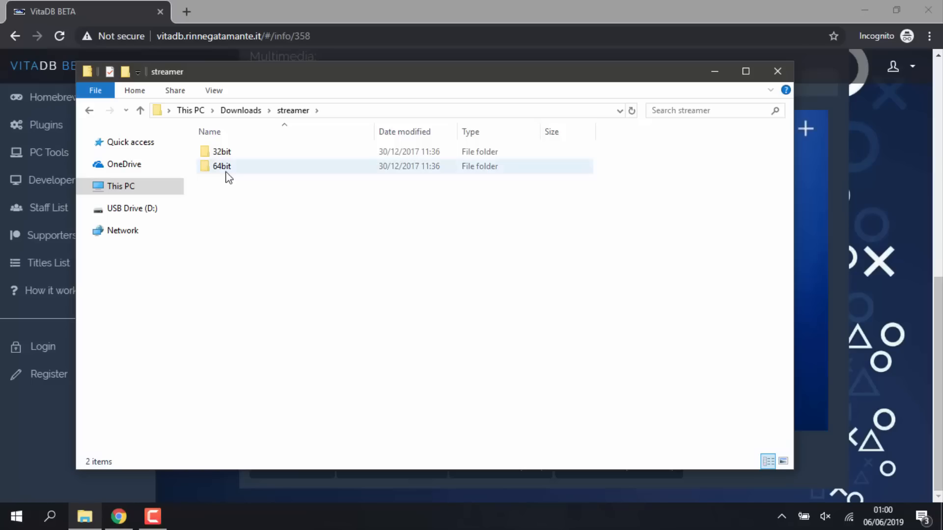
mouse_move(227, 170)
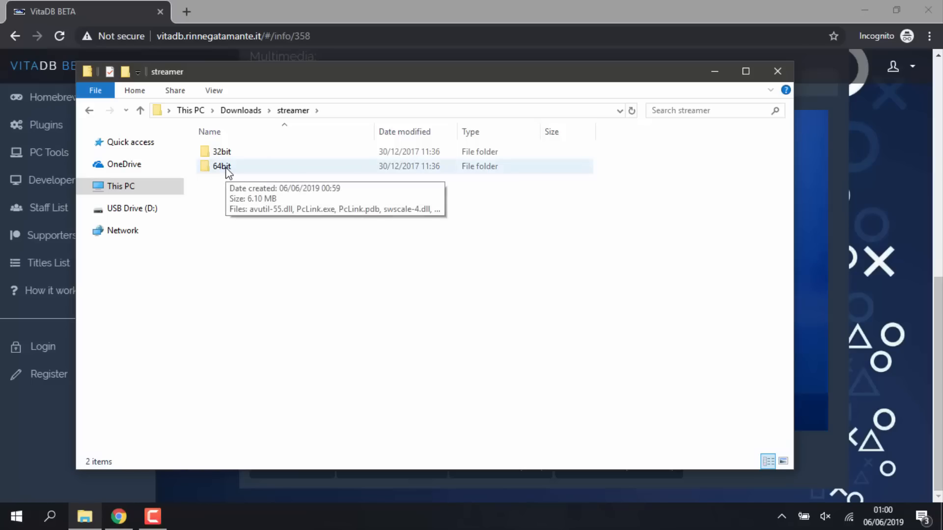
Run PcLink.exe from the 64bit folder and allow it access through the Windows firewall.
double_click(221, 166)
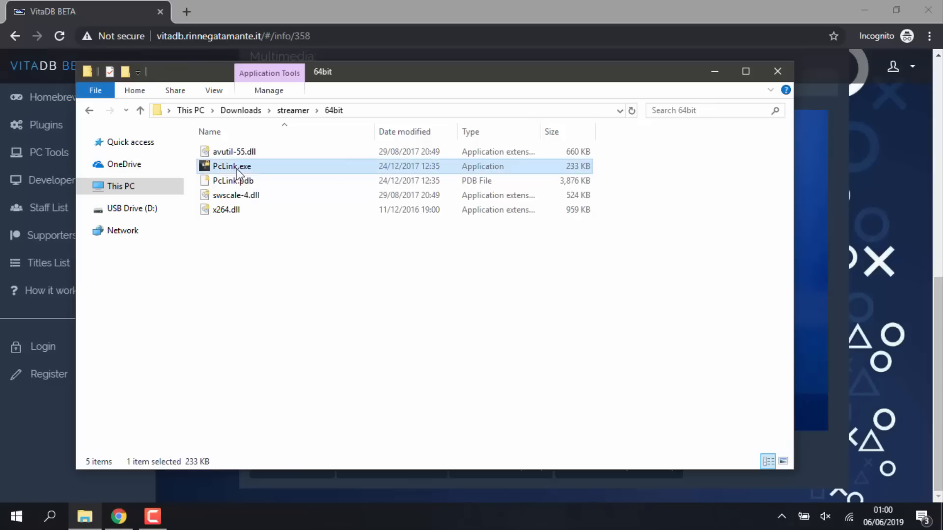
mouse_move(235, 167)
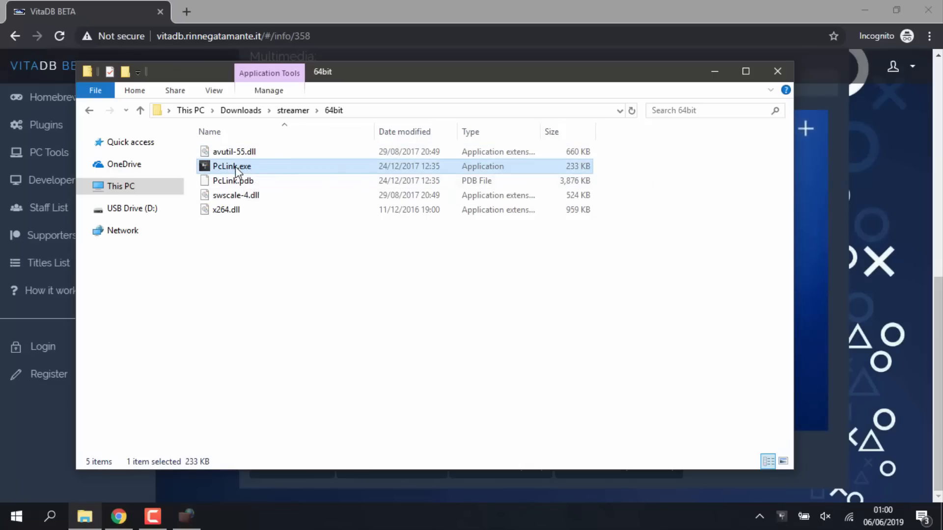
double_click(232, 165)
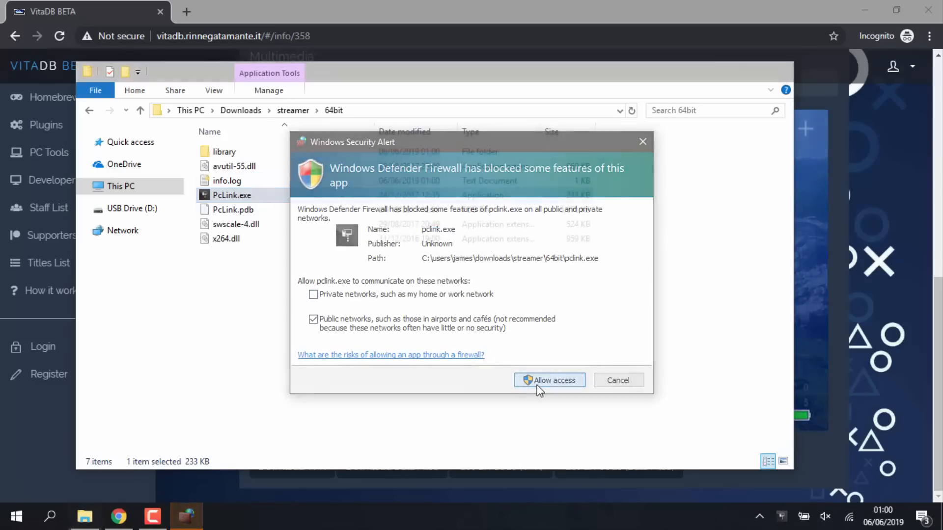
click(548, 380)
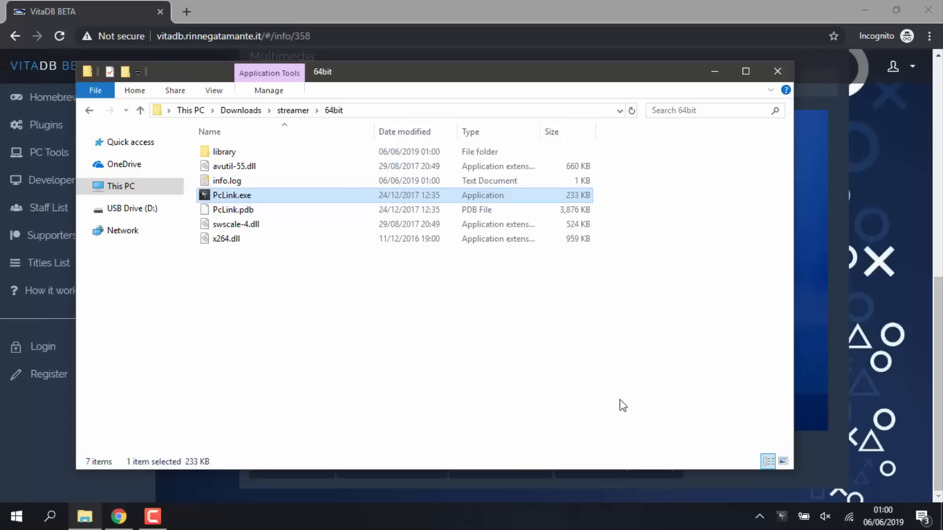
mouse_move(784, 515)
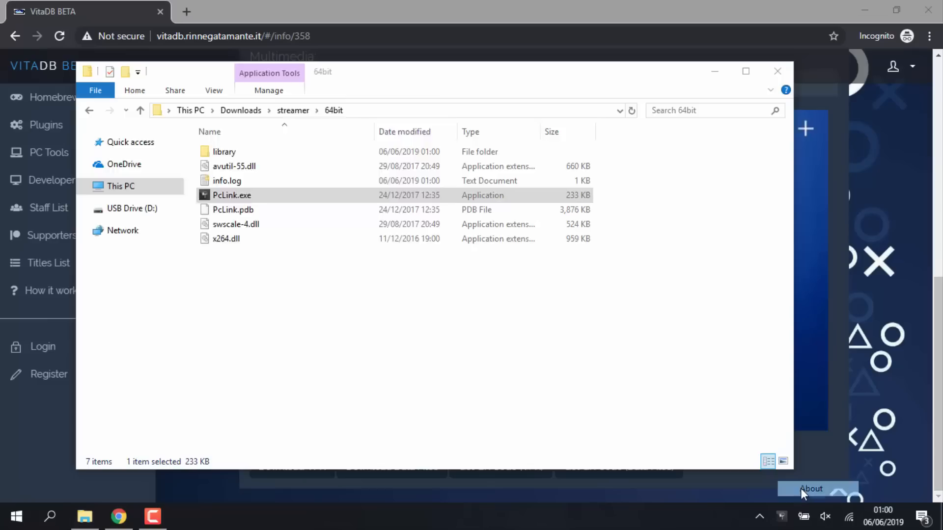
View PC Link's About window confirming version 0.8b, then dismiss it from the tray.
click(811, 488)
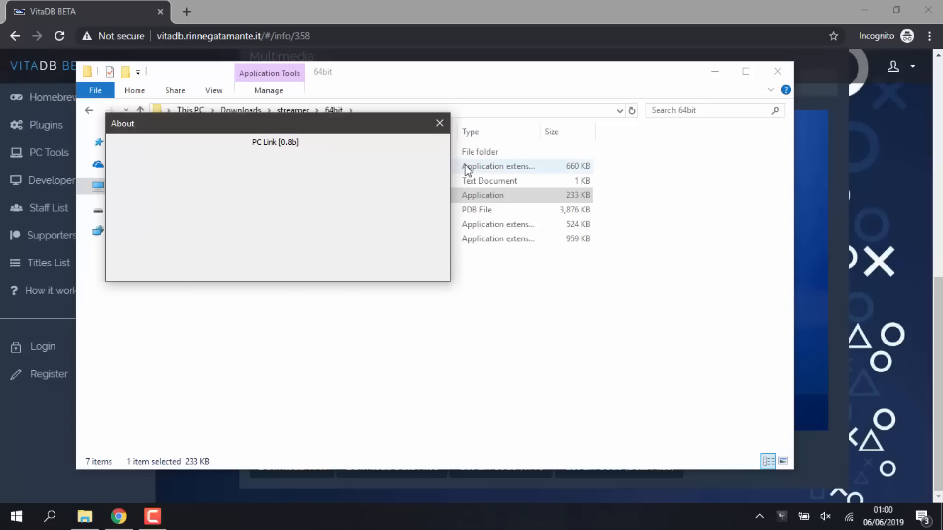
mouse_move(435, 137)
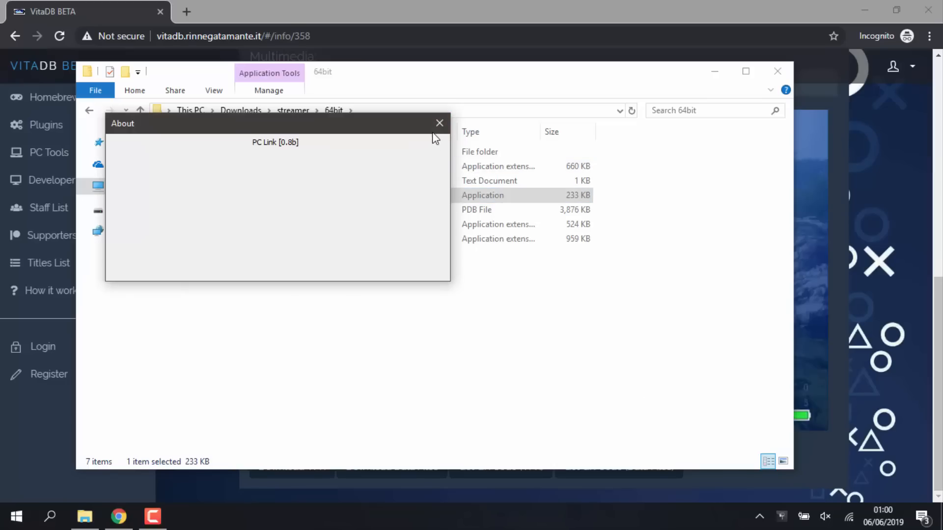
click(439, 124)
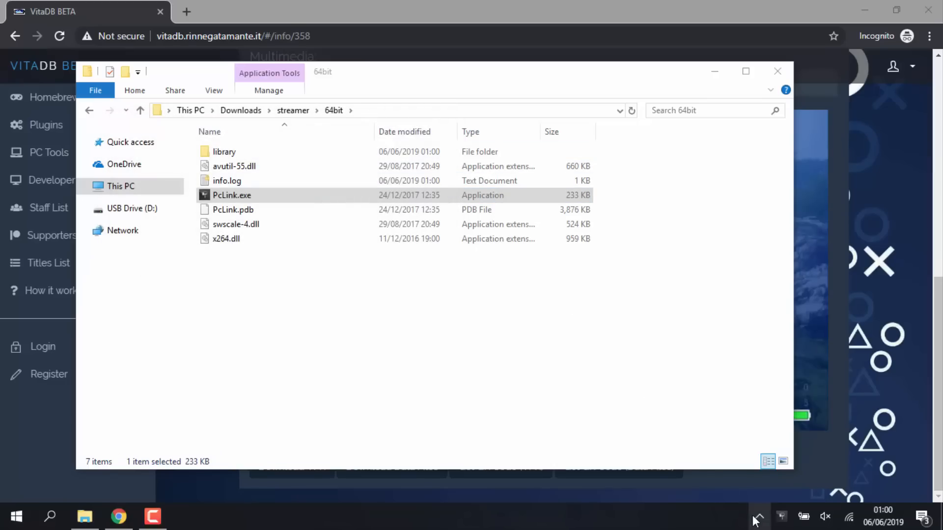
right_click(808, 489)
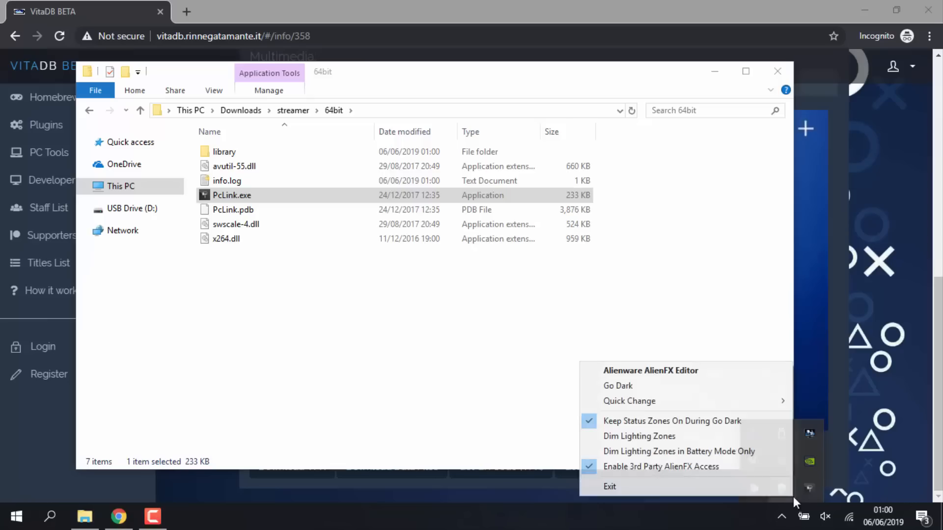